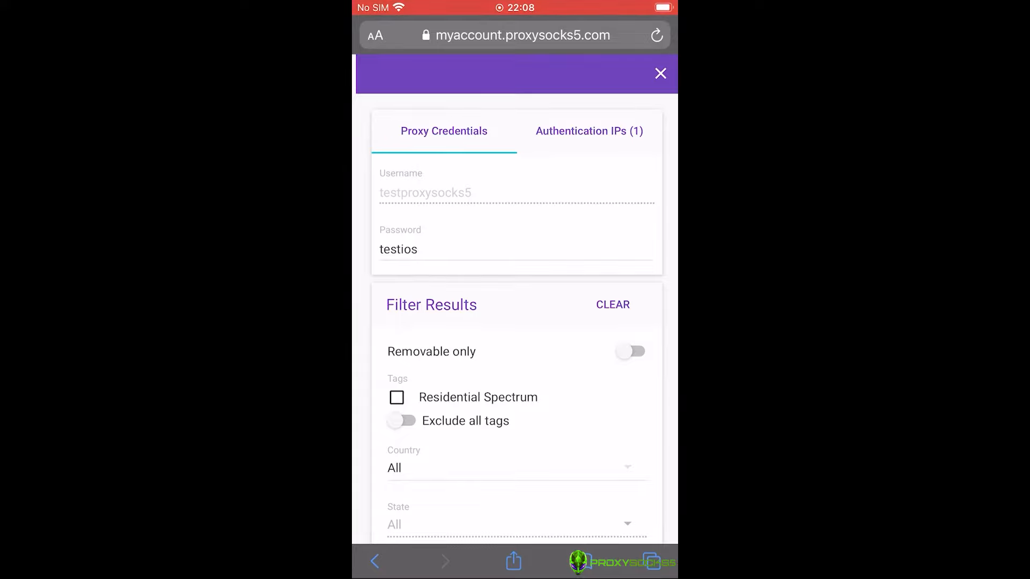
{"action": "left_click", "coordinate": [661, 73]}
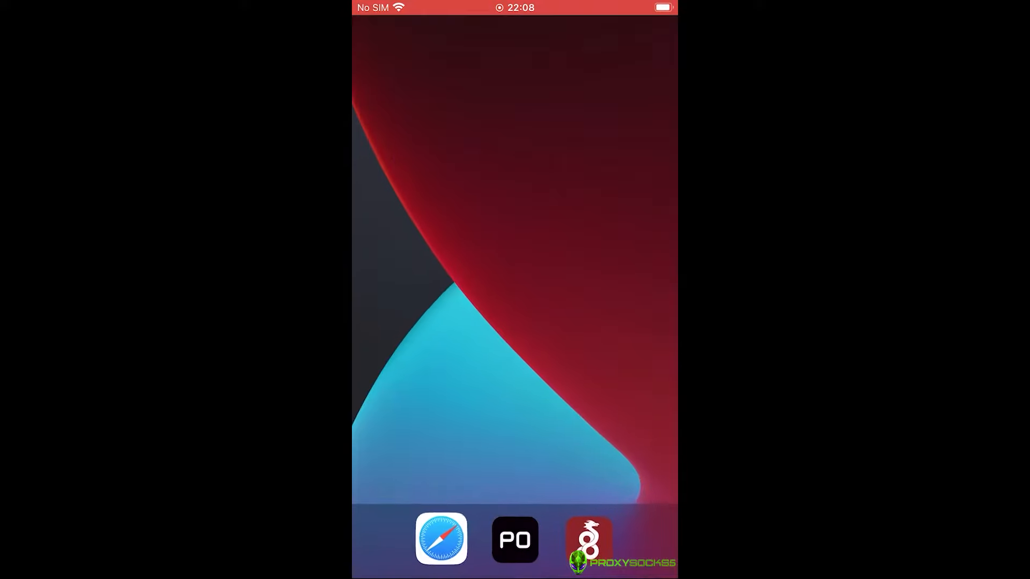
Step: Open Potatso Lite, begin a manual proxy entry, and set its type to HTTP
{"action": "left_click", "coordinate": [514, 539]}
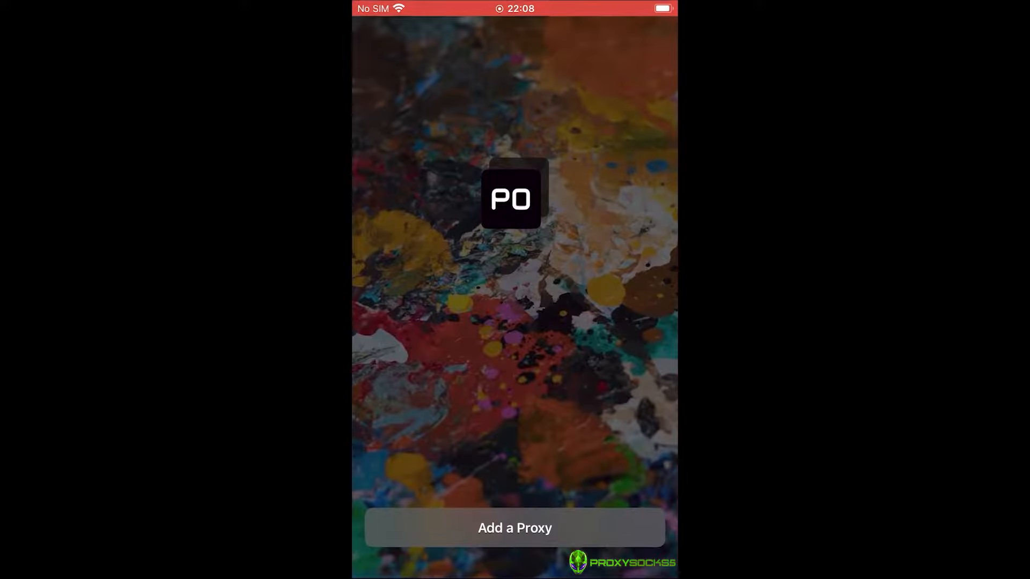
{"action": "left_click", "coordinate": [515, 527]}
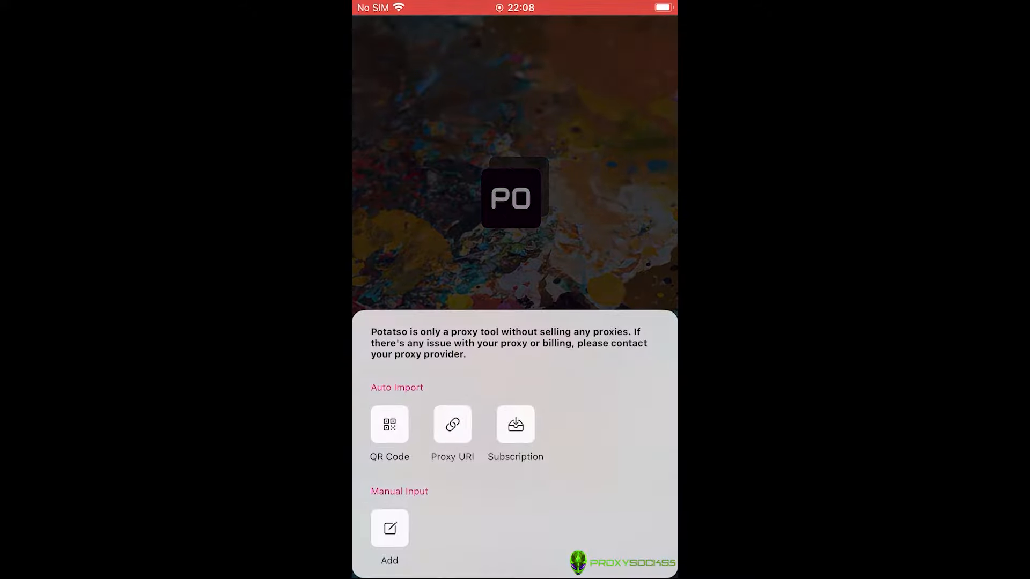
{"action": "left_click", "coordinate": [389, 528]}
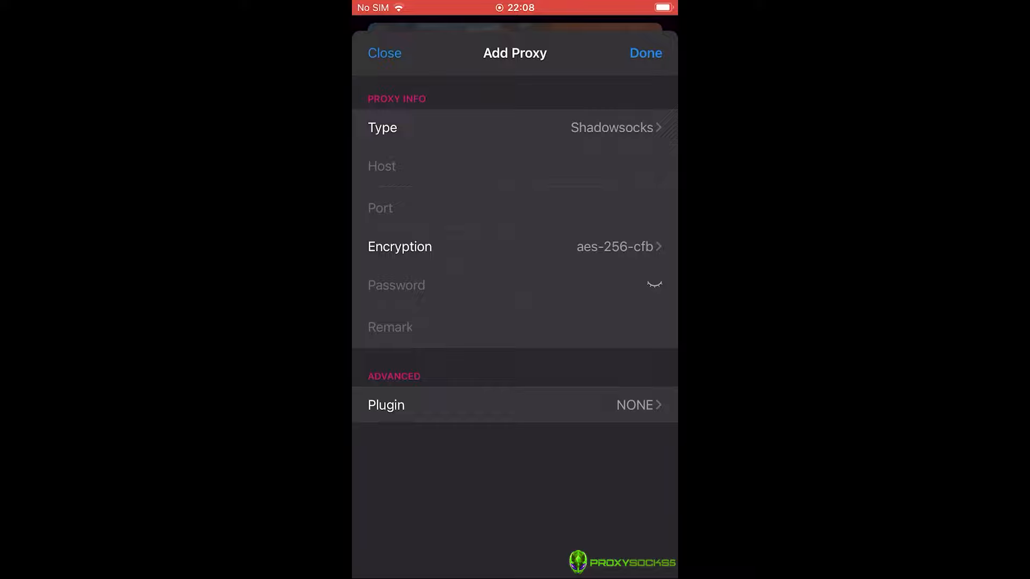
{"action": "left_click", "coordinate": [611, 127]}
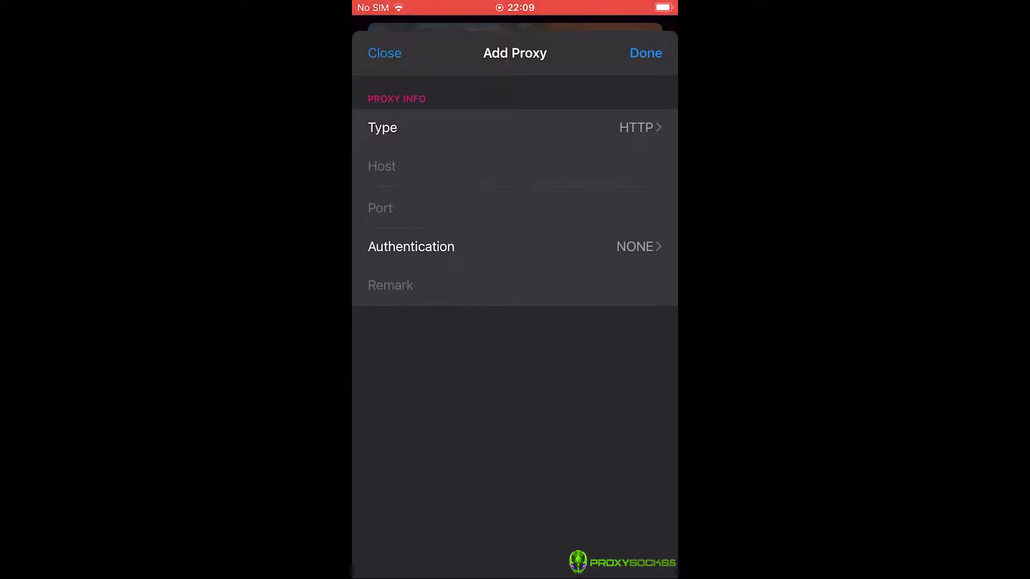
{"action": "left_click", "coordinate": [459, 166]}
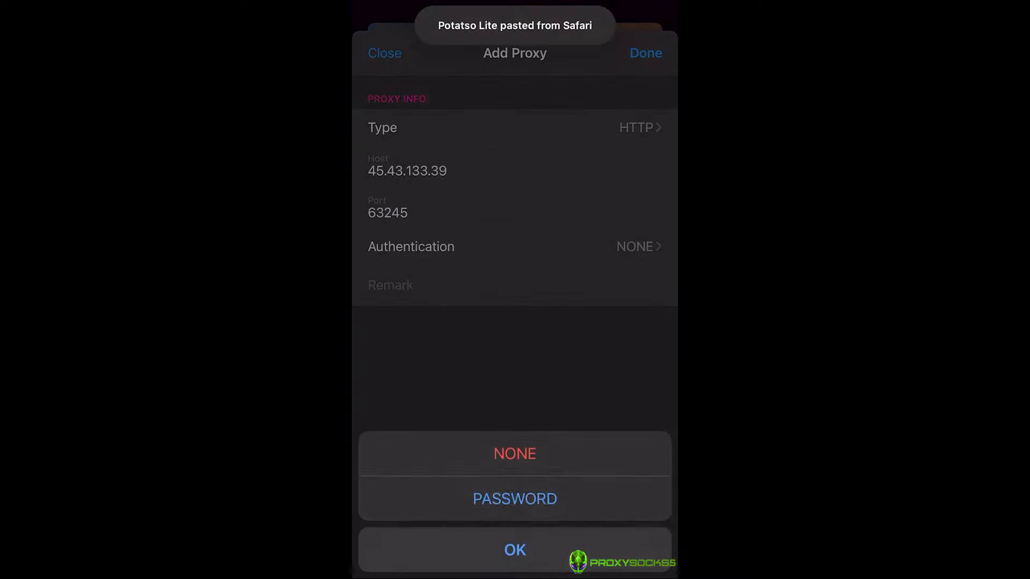
{"action": "left_click", "coordinate": [514, 498]}
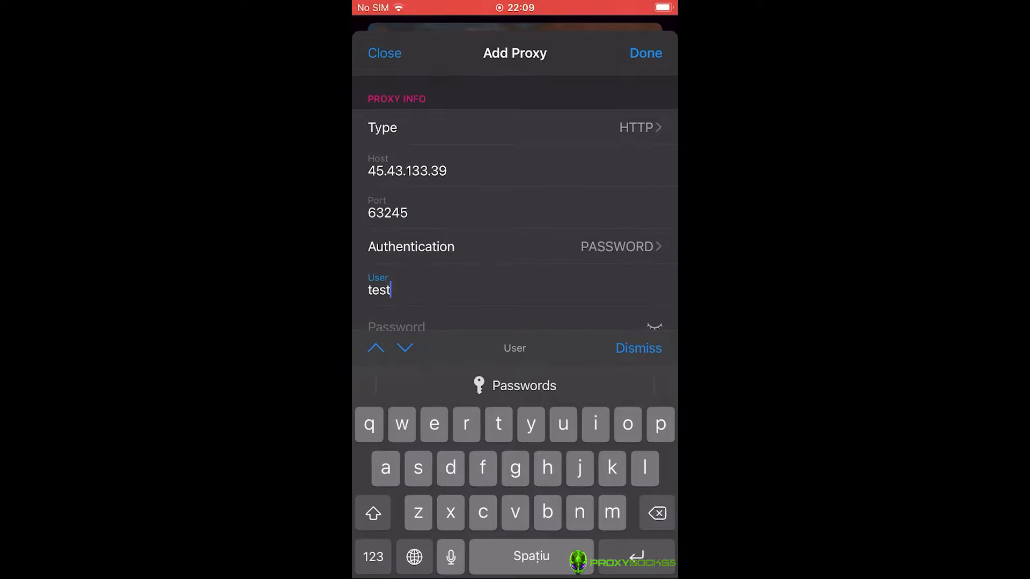
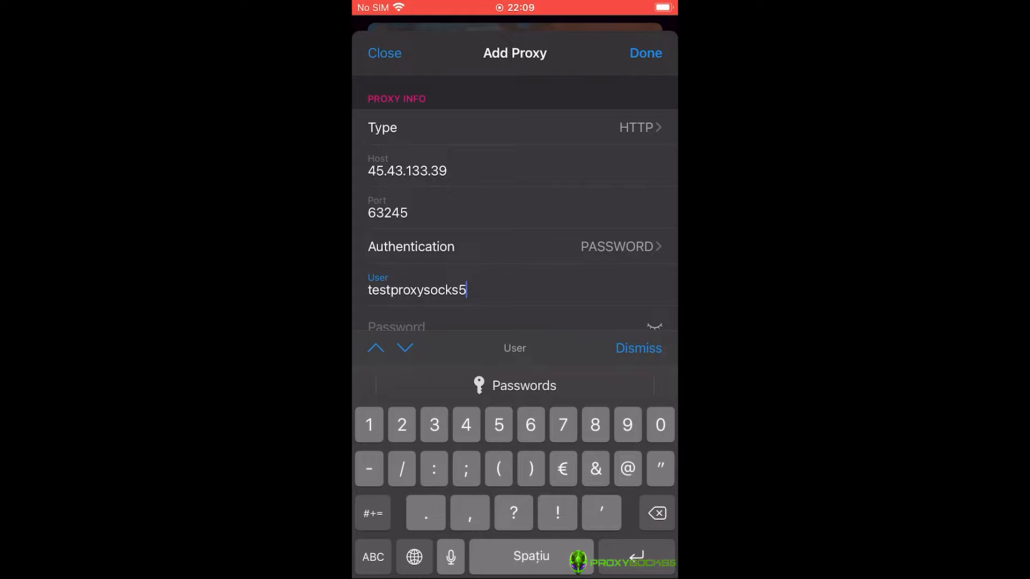
{"action": "left_click", "coordinate": [406, 348]}
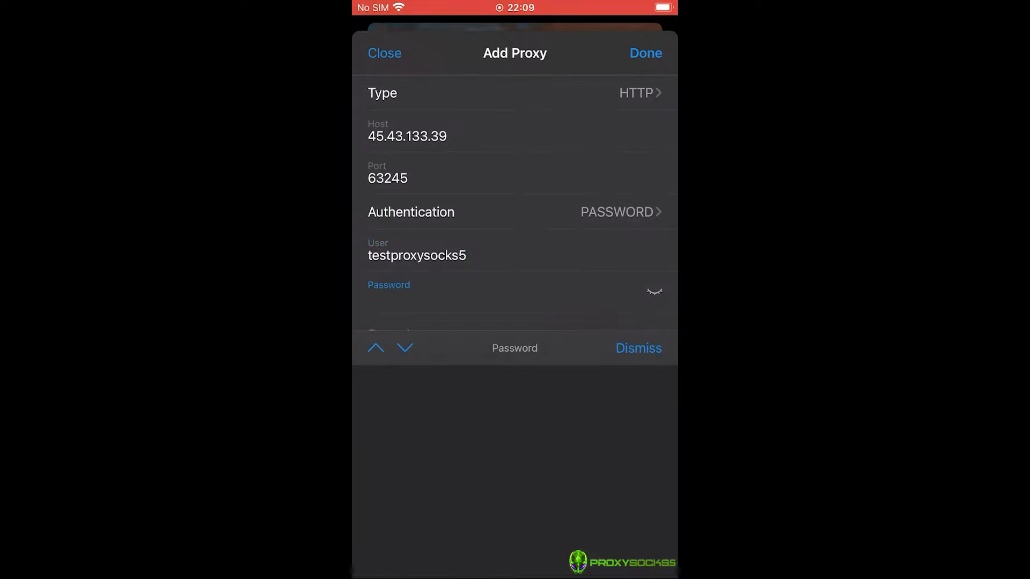
{"action": "scroll", "scroll_direction": "up", "scroll_amount": 3}
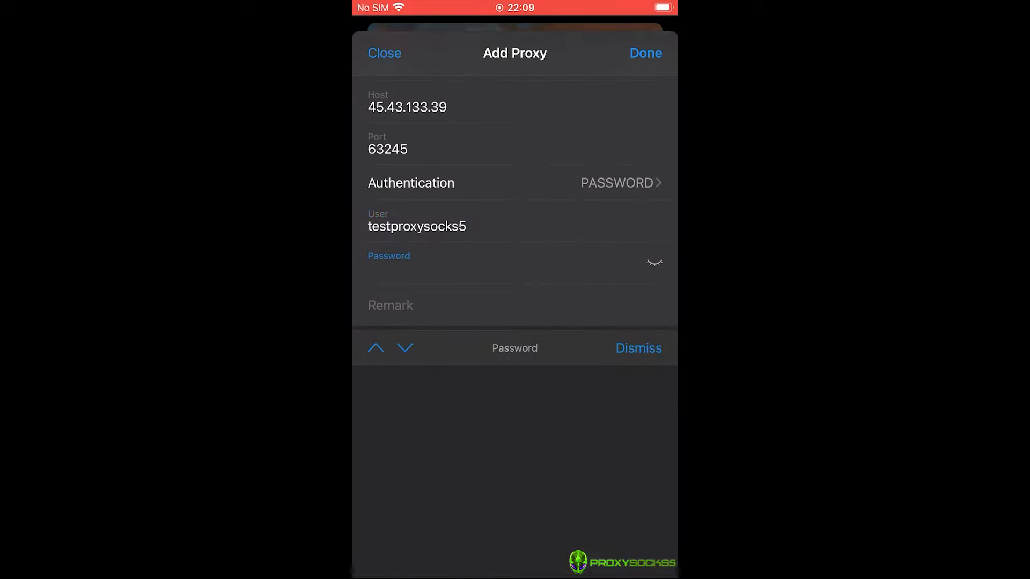
{"action": "left_click", "coordinate": [644, 53]}
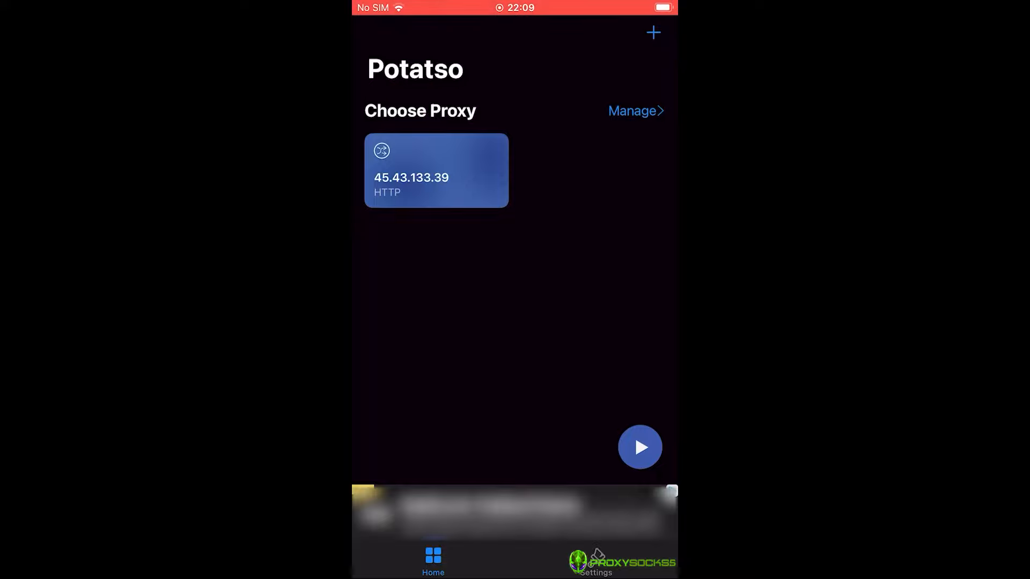
Step: Start the 45.43.133.39 proxy connection and allow the VPN configuration
{"action": "left_click", "coordinate": [639, 448]}
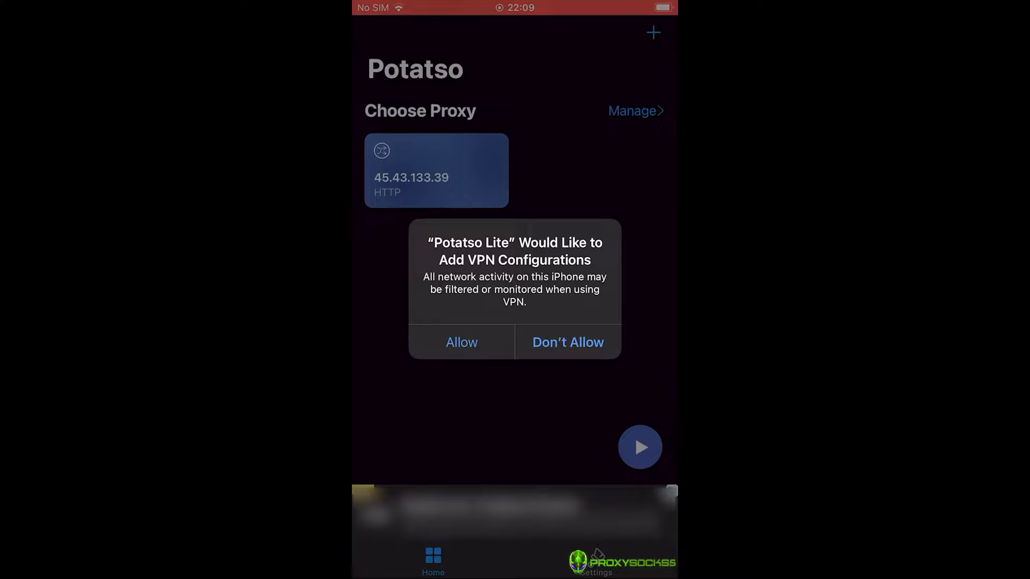
{"action": "left_click", "coordinate": [462, 342]}
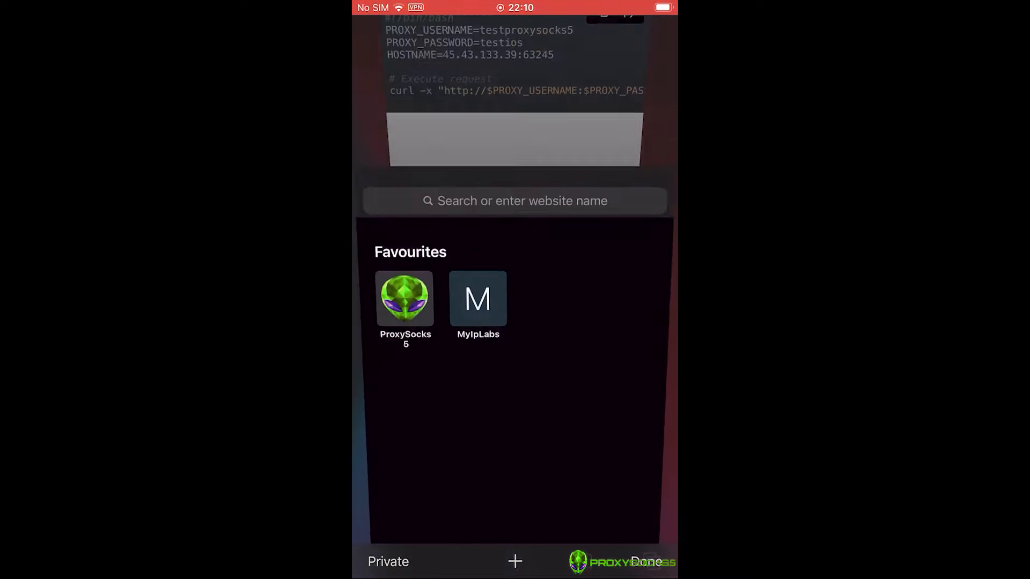
Step: Open the MyIpLabs favourite and check that it reports IP 45.43.133.39
{"action": "left_click", "coordinate": [478, 299]}
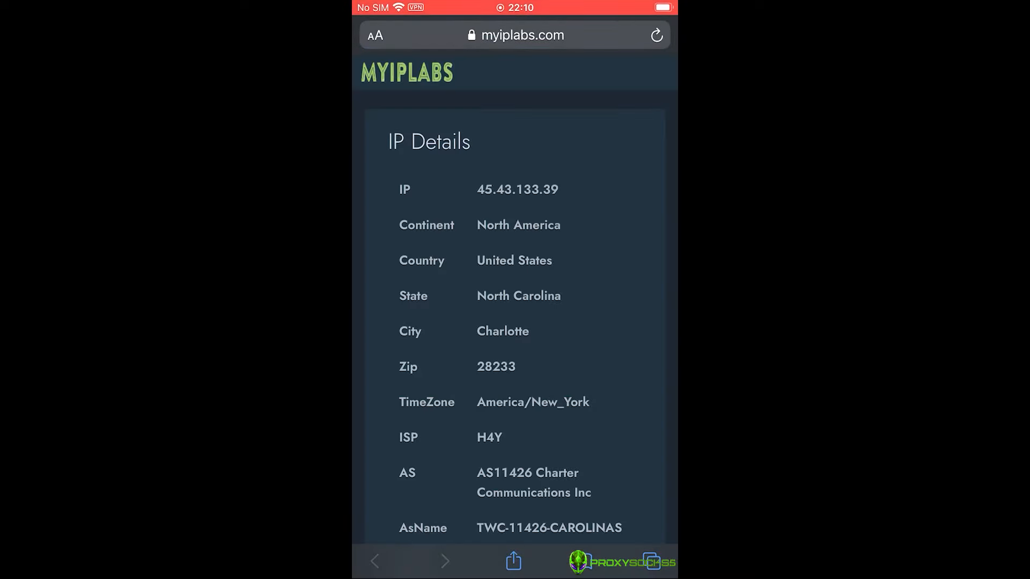